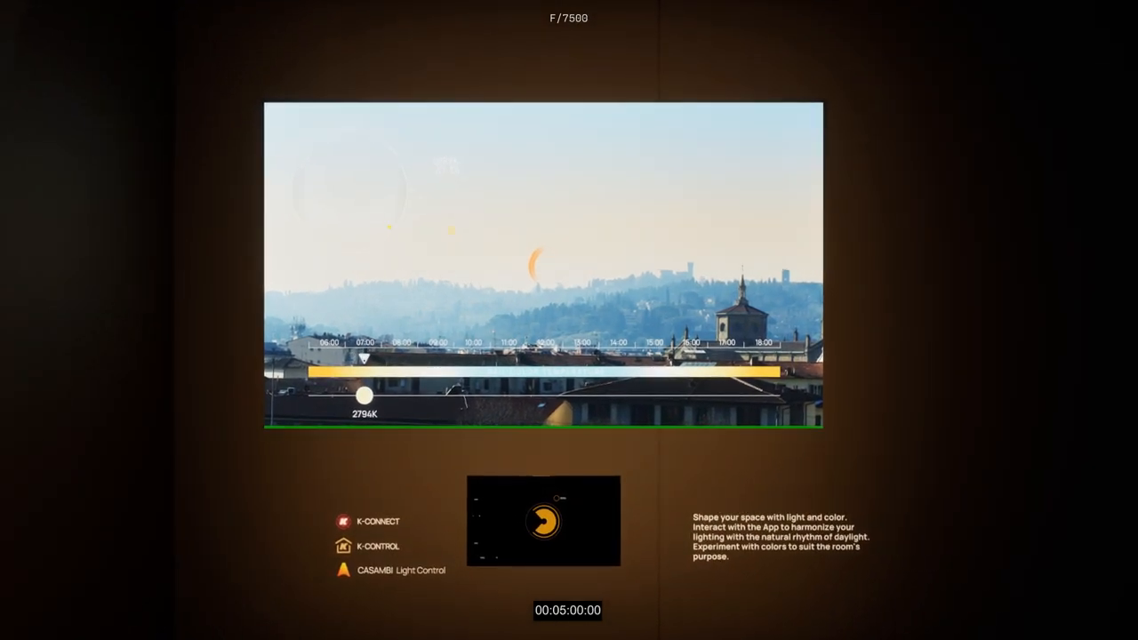
Raise the colour temperature from about 2800K past 4000K as the daylight marker advances
{"action": "left_click_drag", "start_coordinate": [359, 394], "coordinate": [373, 395]}
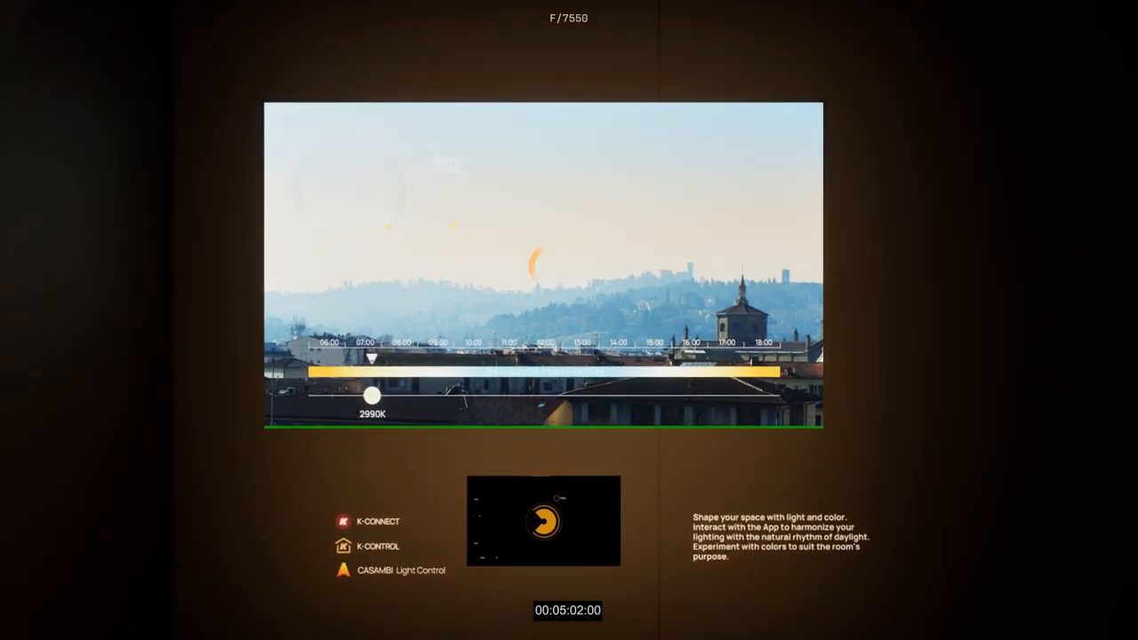
{"action": "left_click_drag", "start_coordinate": [372, 395], "coordinate": [377, 394]}
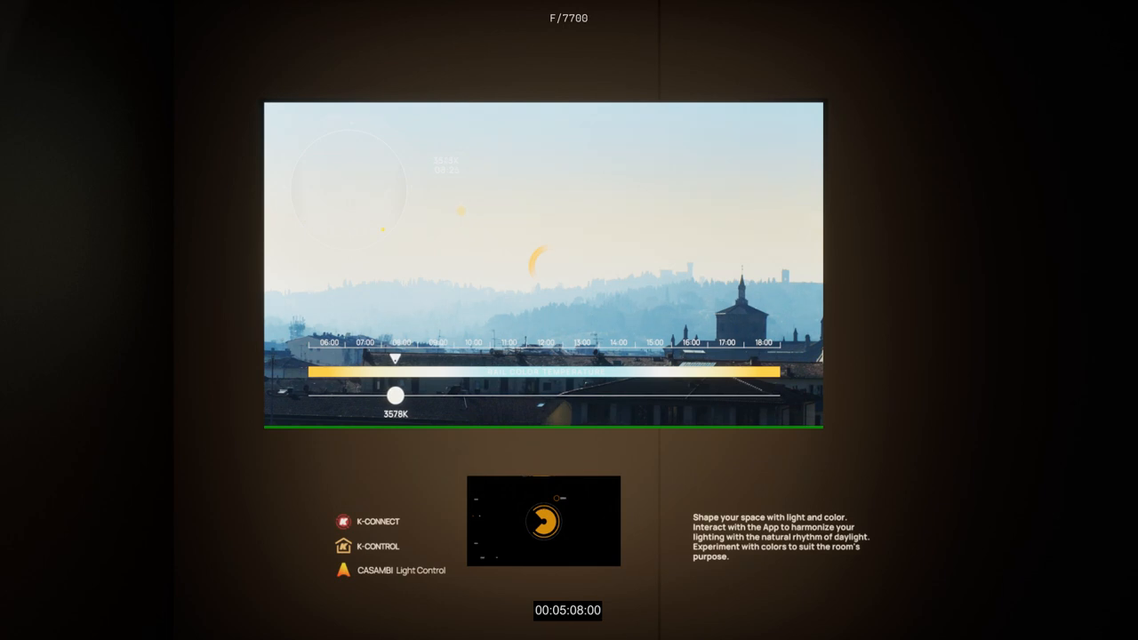
{"action": "left_click_drag", "start_coordinate": [396, 395], "coordinate": [401, 395]}
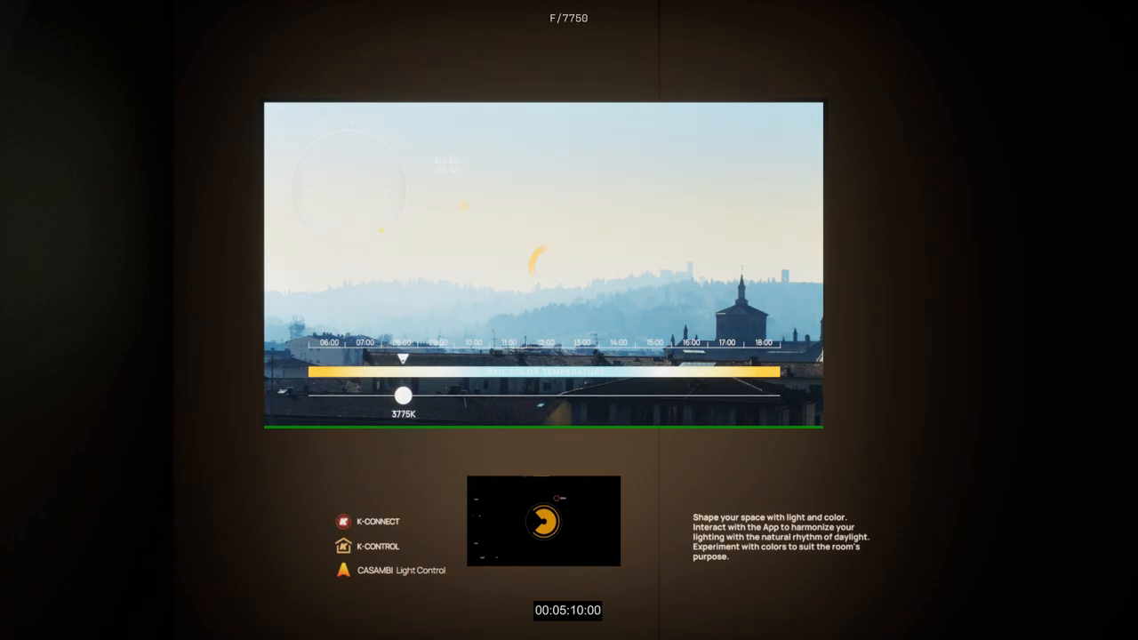
{"action": "left_click_drag", "start_coordinate": [402, 394], "coordinate": [412, 395]}
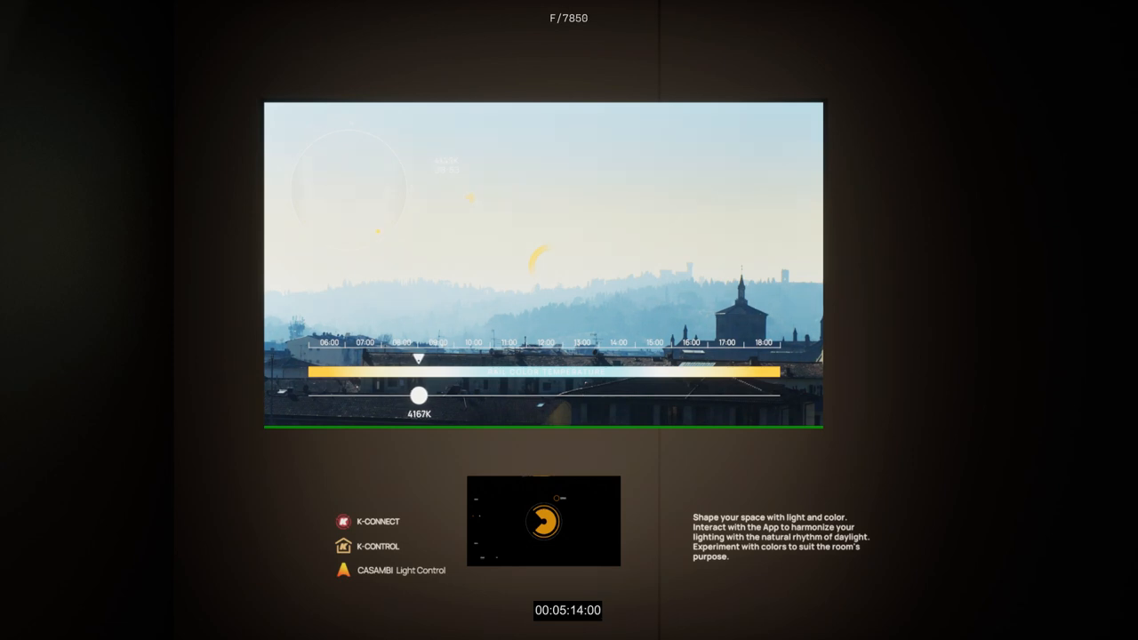
{"action": "left_click_drag", "start_coordinate": [418, 395], "coordinate": [427, 395]}
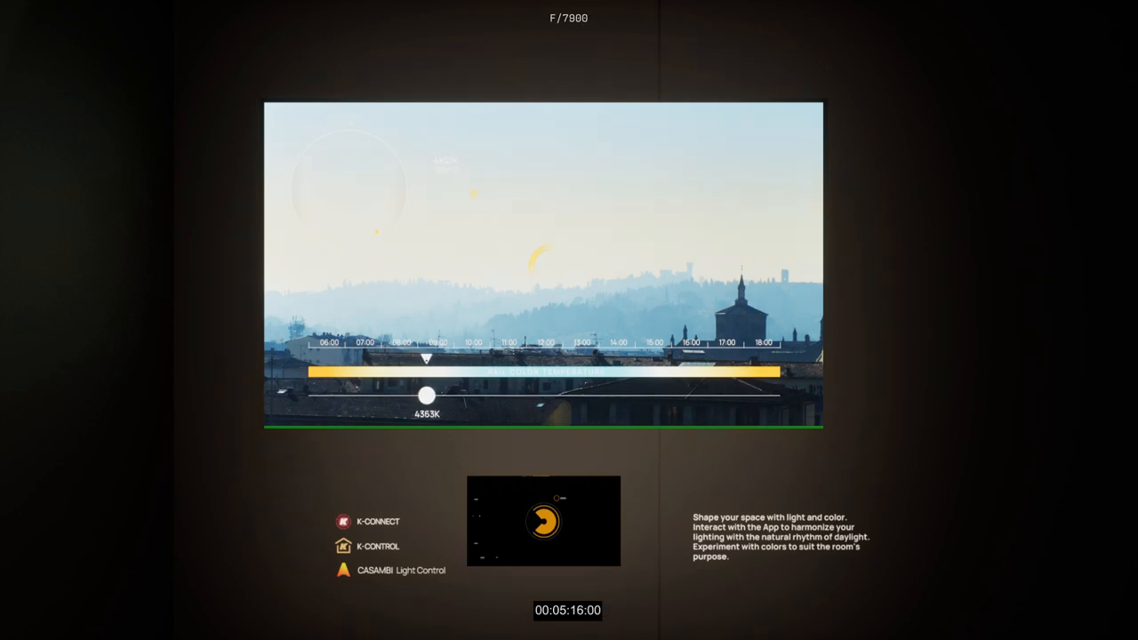
Continue cooling the light through neutral white to about 5300K toward mid-morning
{"action": "left_click_drag", "start_coordinate": [427, 395], "coordinate": [433, 395]}
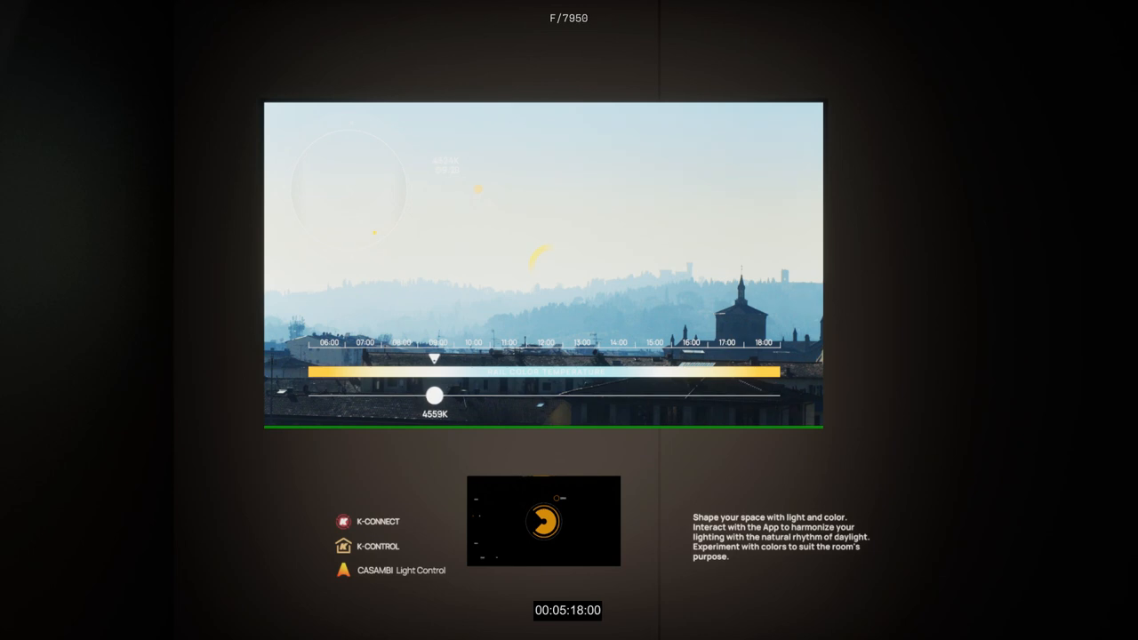
{"action": "left_click_drag", "start_coordinate": [430, 395], "coordinate": [443, 395]}
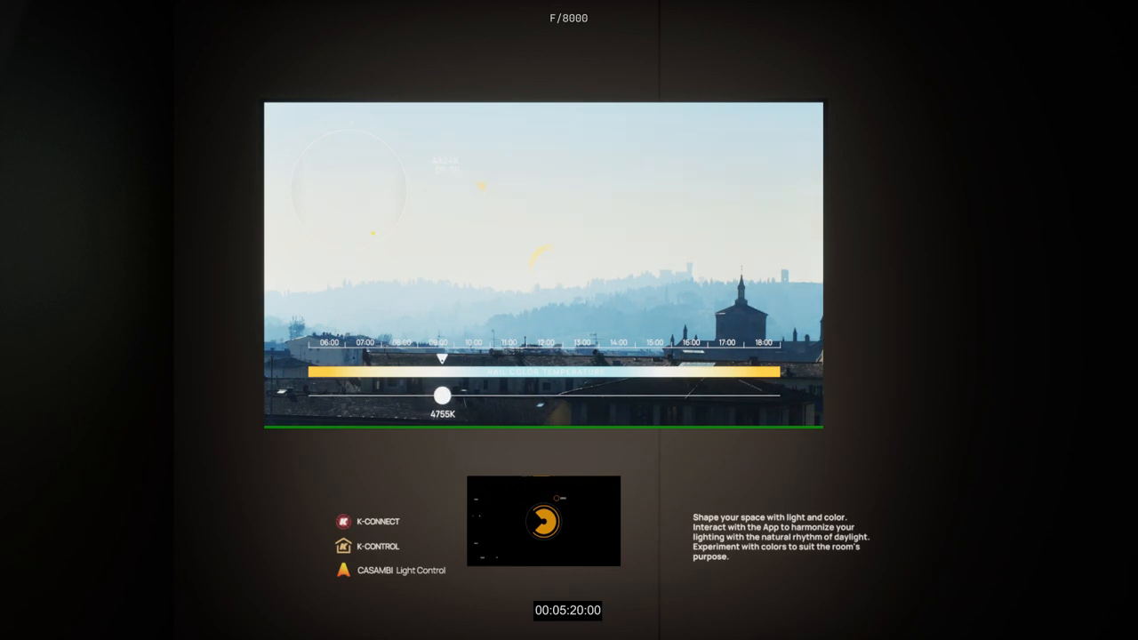
{"action": "left_click_drag", "start_coordinate": [441, 395], "coordinate": [452, 395]}
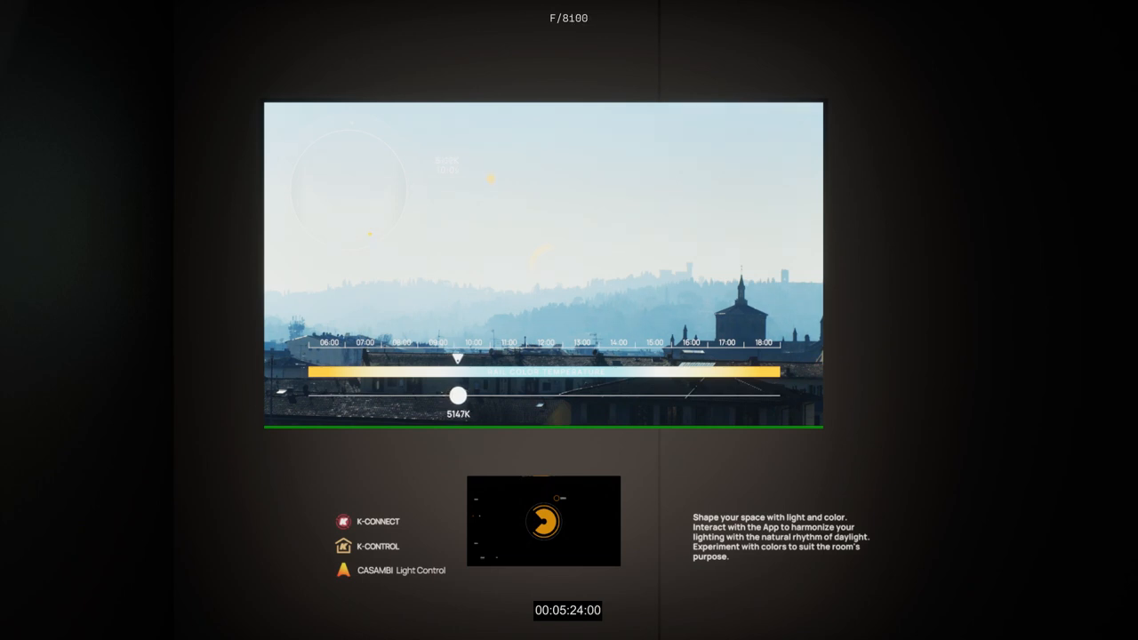
{"action": "left_click_drag", "start_coordinate": [455, 395], "coordinate": [466, 395]}
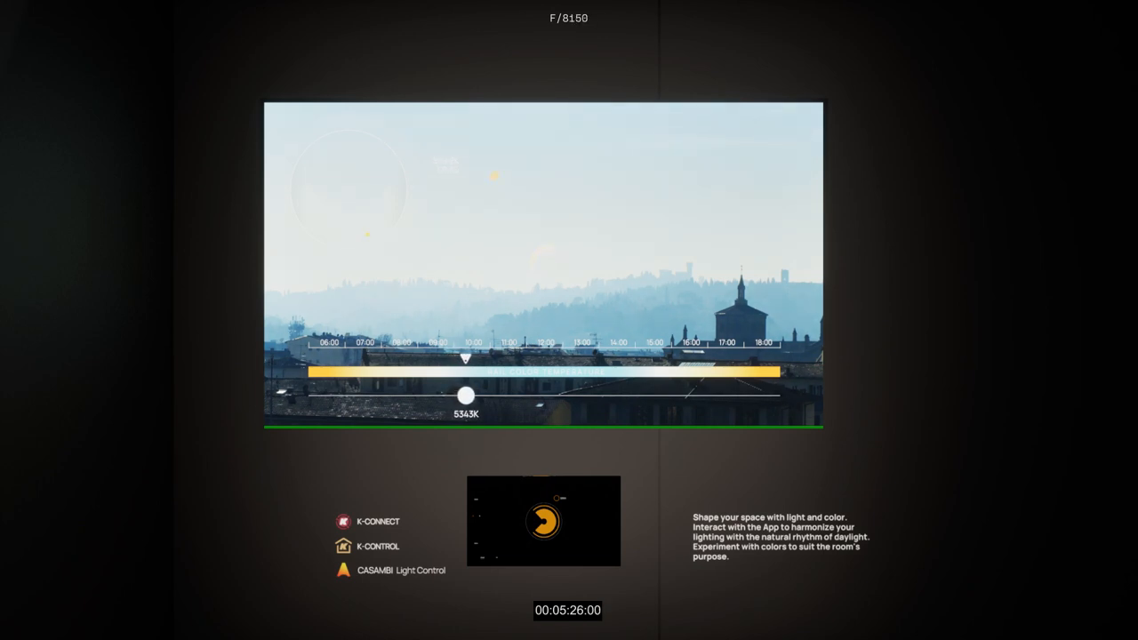